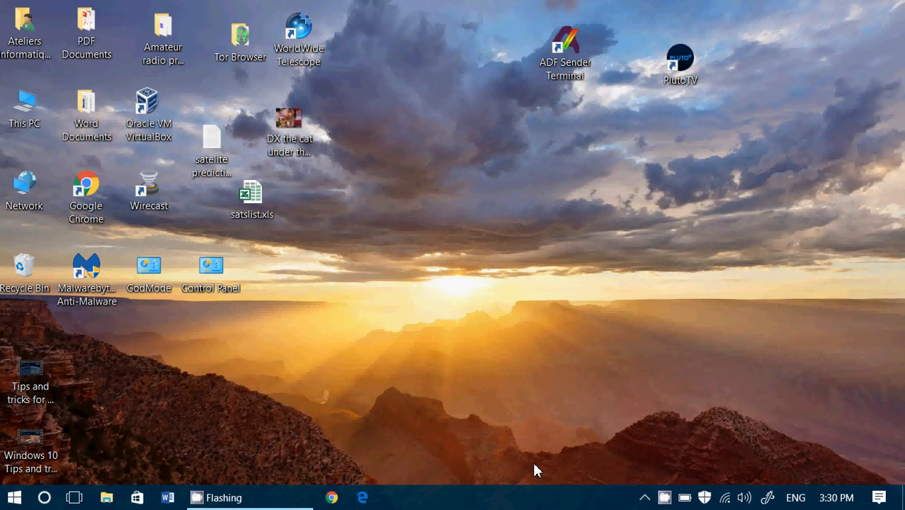
mouse_move(724, 497)
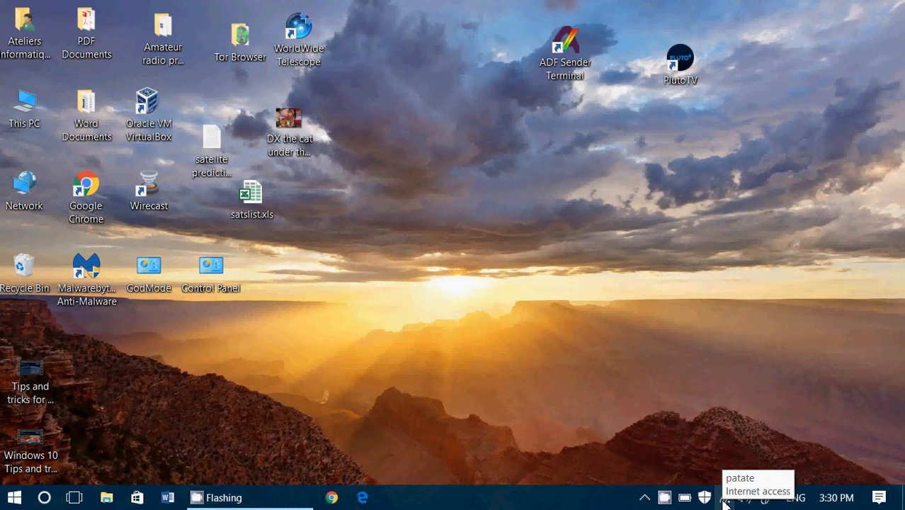
Bring up the network flyout from the system-tray Wi-Fi icon for the connected network patate
left_click(724, 498)
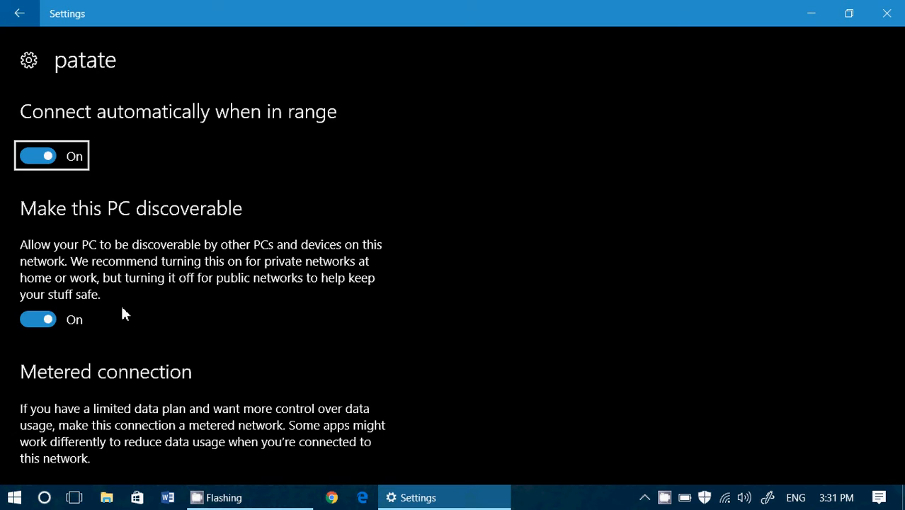
Scroll the patate Wi-Fi page down to the metered connection setting and properties
scroll("down", 3)
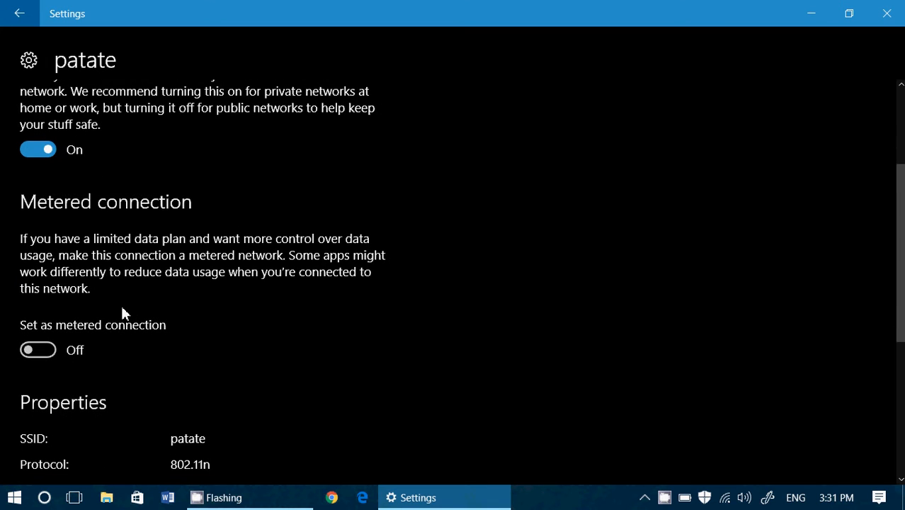
mouse_move(294, 365)
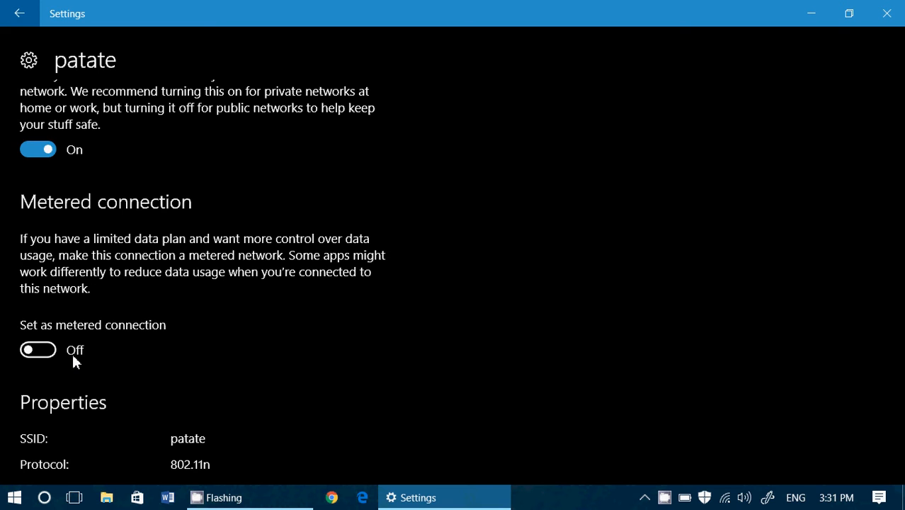
Scroll down to the Properties block with the Realtek adapter details and MAC address
scroll("down", 3)
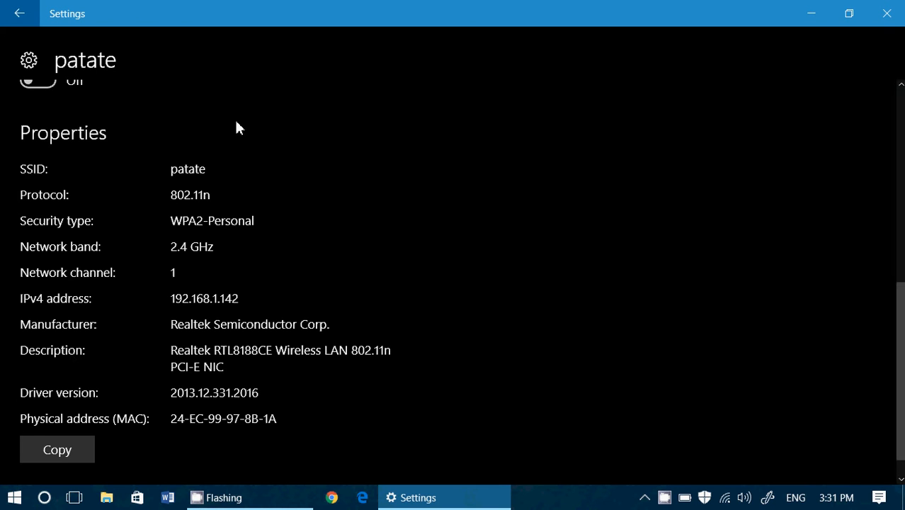
mouse_move(282, 240)
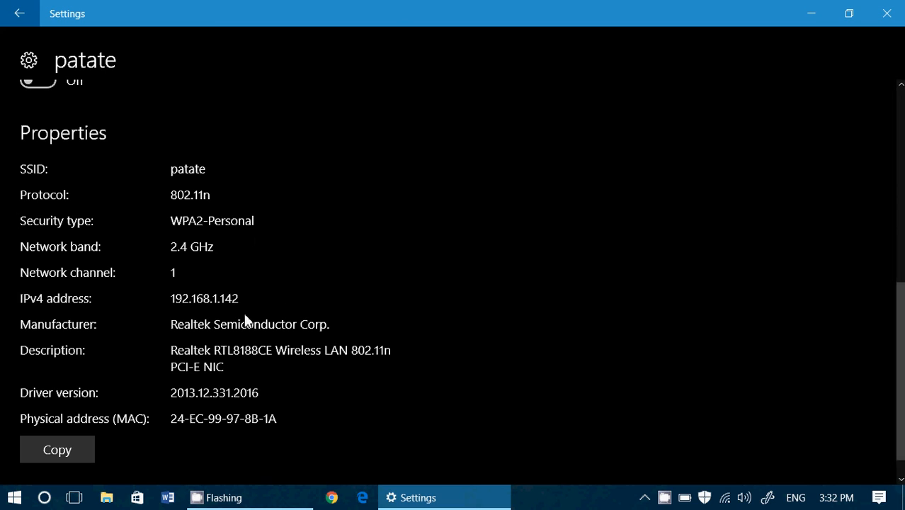
mouse_move(316, 330)
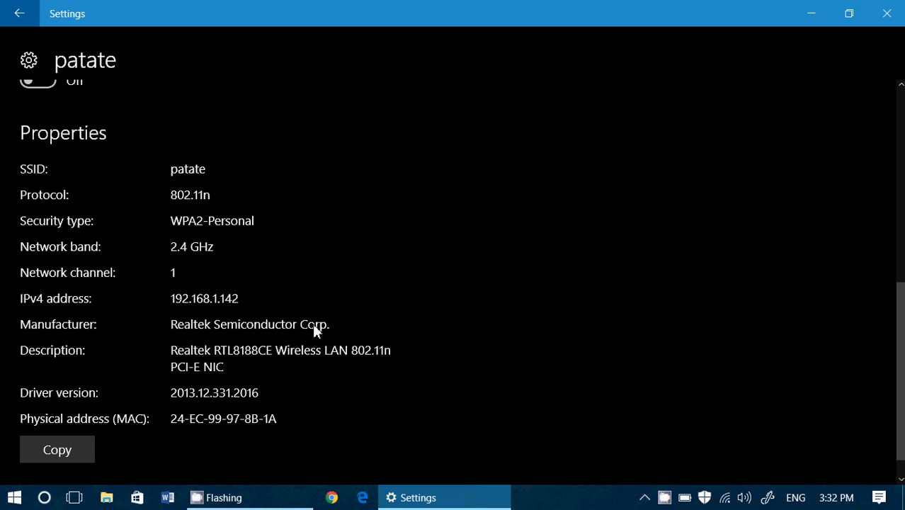
mouse_move(223, 418)
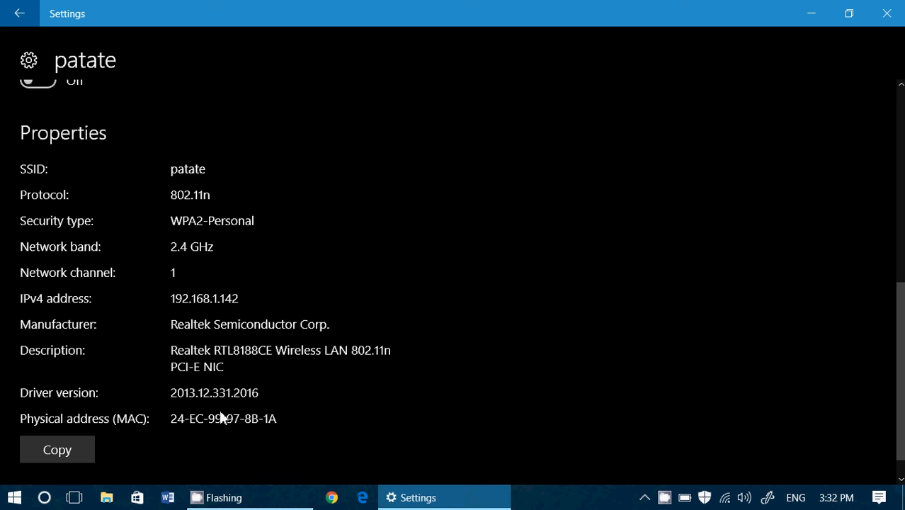
mouse_move(347, 417)
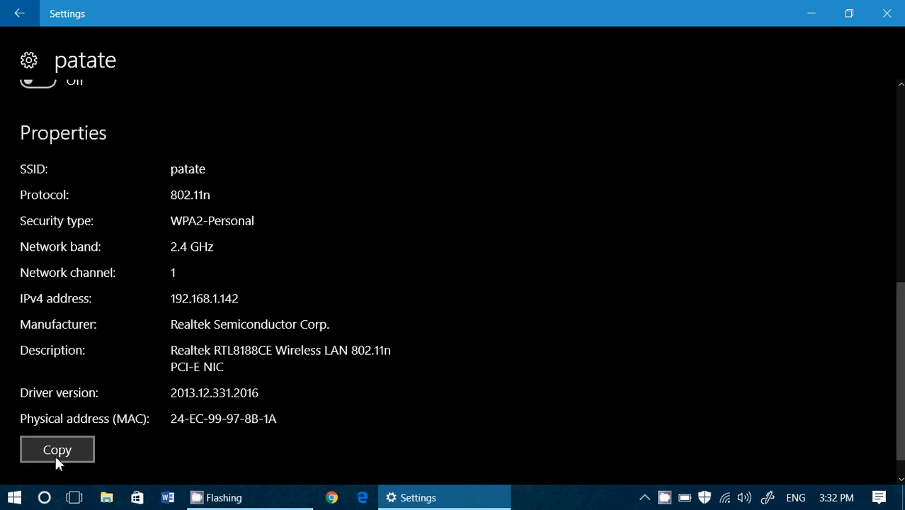
mouse_move(498, 391)
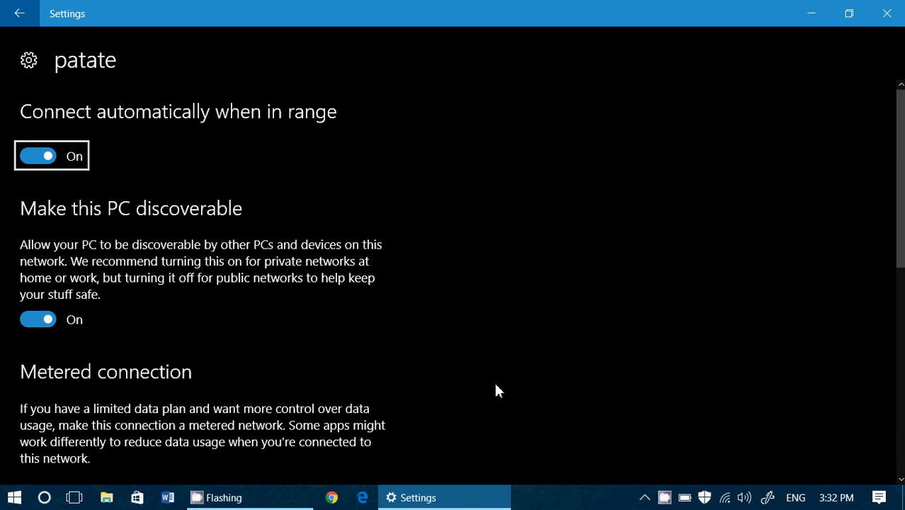
Close Settings and bring up the CamStudio recorder window from the system tray
left_click(887, 13)
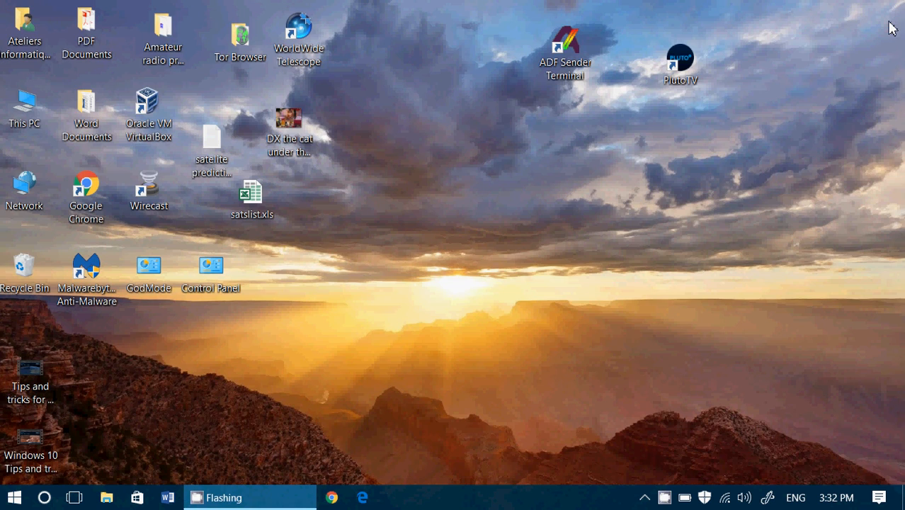
mouse_move(484, 284)
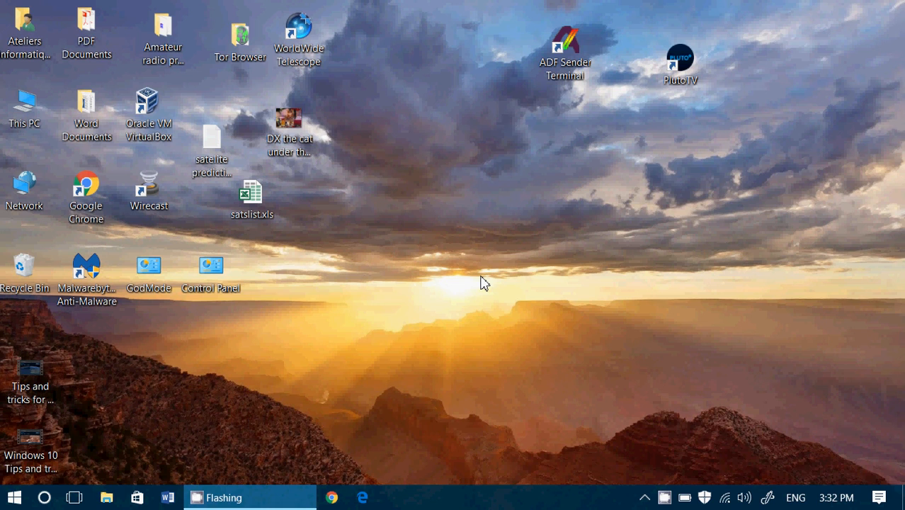
left_click(664, 498)
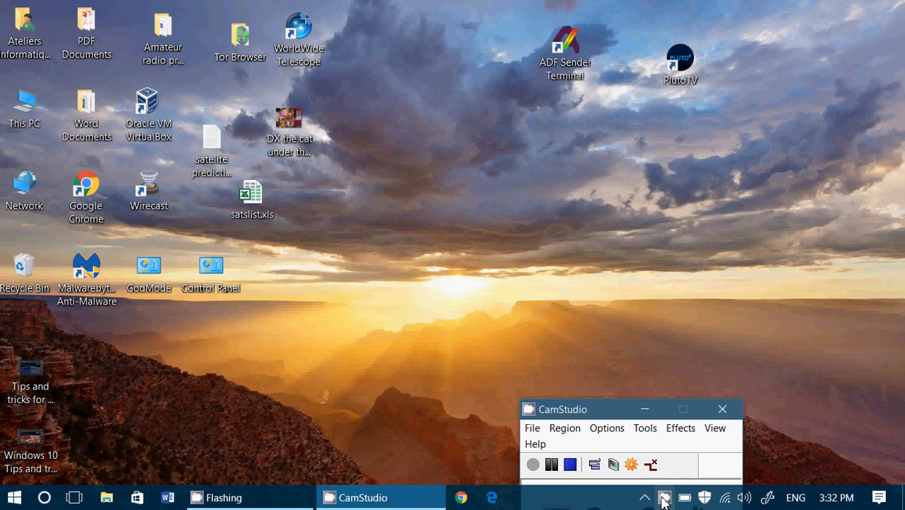